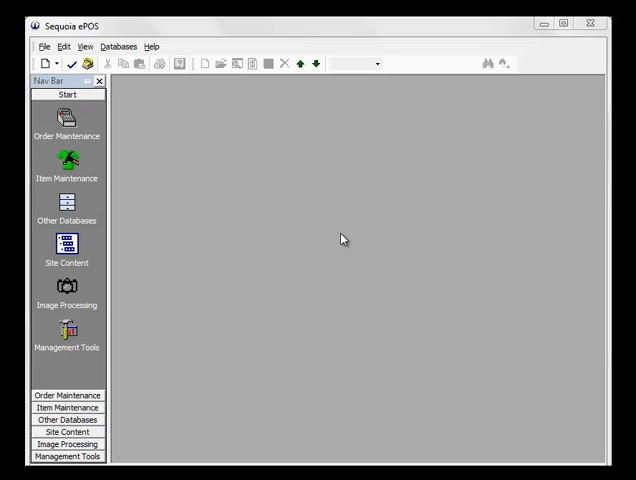
{"action": "mouse_move", "coordinate": [322, 261]}
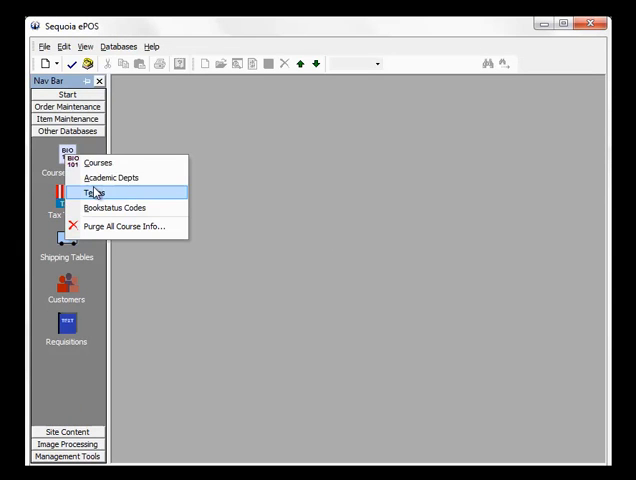
- Open Other Databases to view course info, customers and requisitions
{"action": "left_click", "coordinate": [95, 192]}
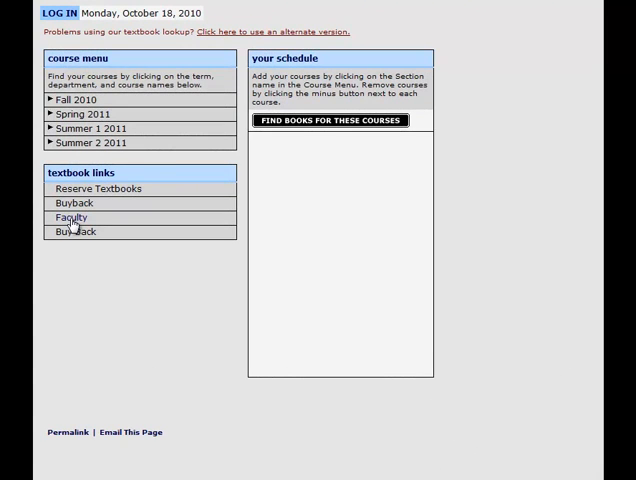
- Log in to the faculty account using the saved email address
{"action": "left_click", "coordinate": [70, 217]}
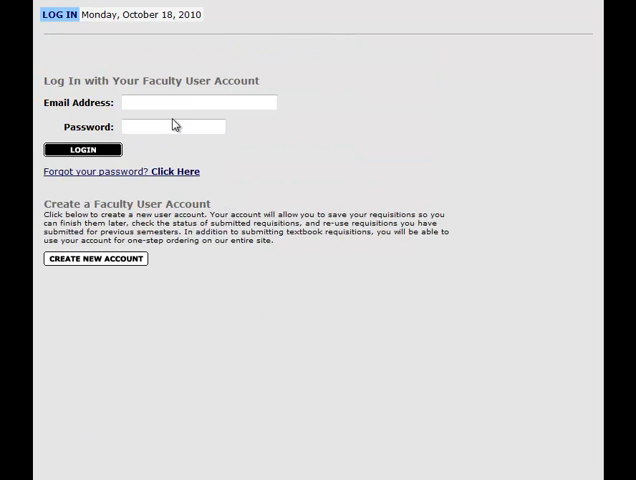
{"action": "type", "text": "k"}
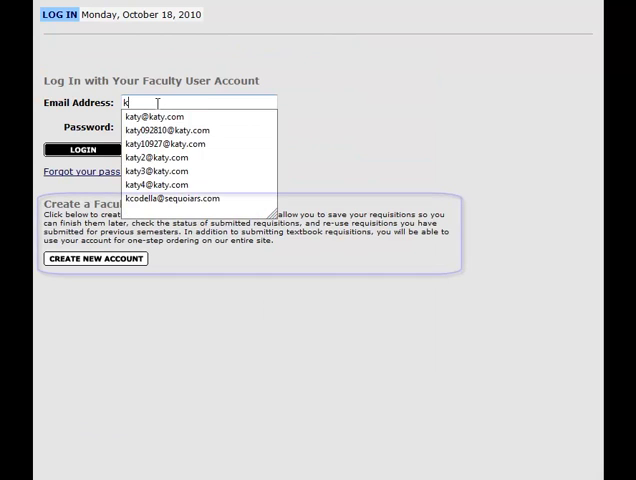
{"action": "left_click", "coordinate": [185, 198]}
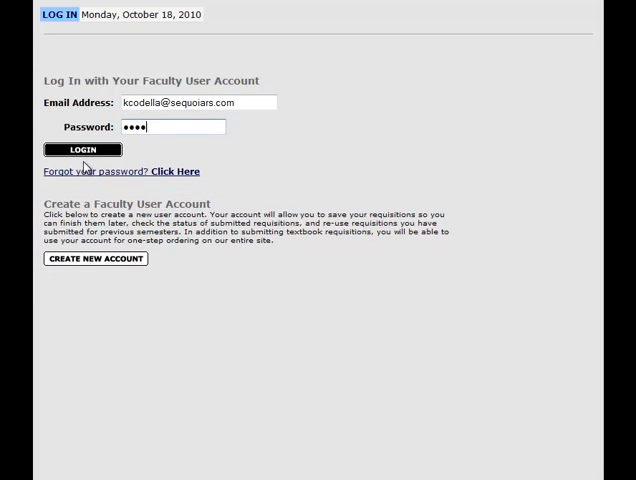
{"action": "left_click", "coordinate": [83, 149]}
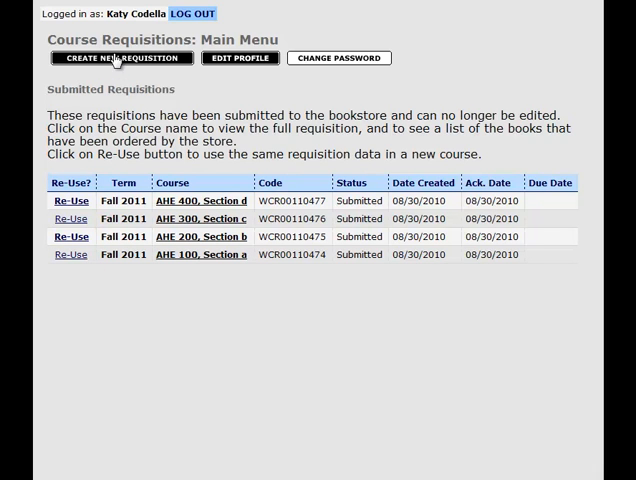
- Start a new requisition and add an unlisted course under Spring 2011 ACCT
{"action": "left_click", "coordinate": [120, 58]}
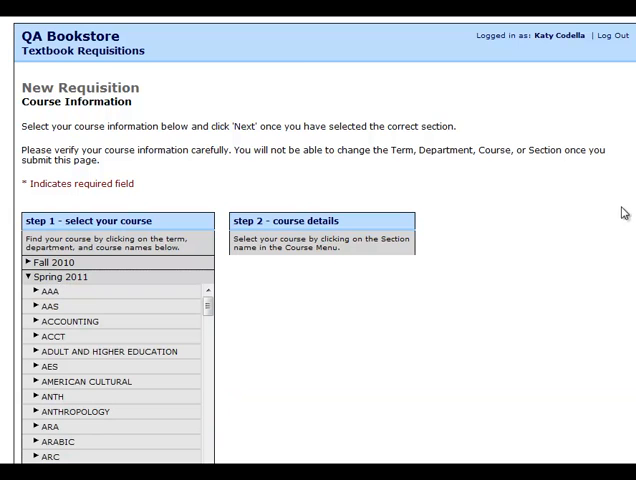
{"action": "scroll", "scroll_direction": "down", "scroll_amount": 3}
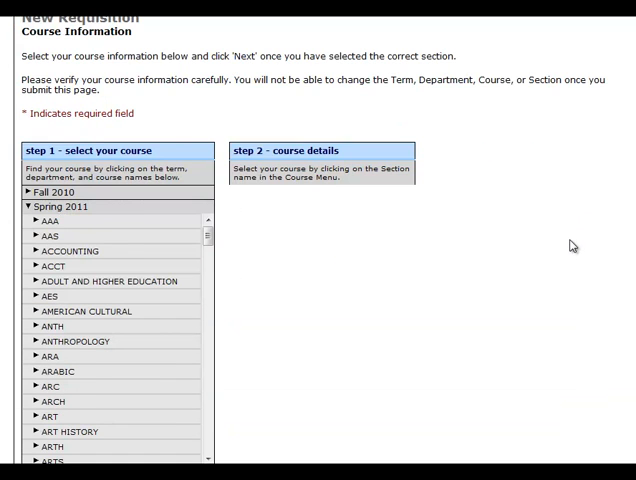
{"action": "scroll", "scroll_direction": "down", "scroll_amount": 3}
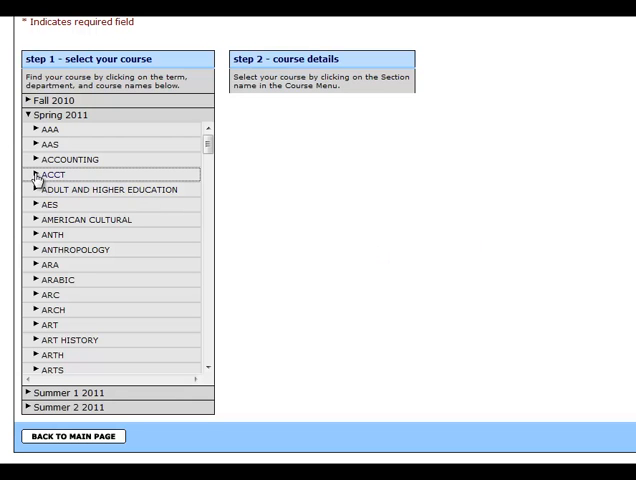
{"action": "left_click", "coordinate": [52, 174]}
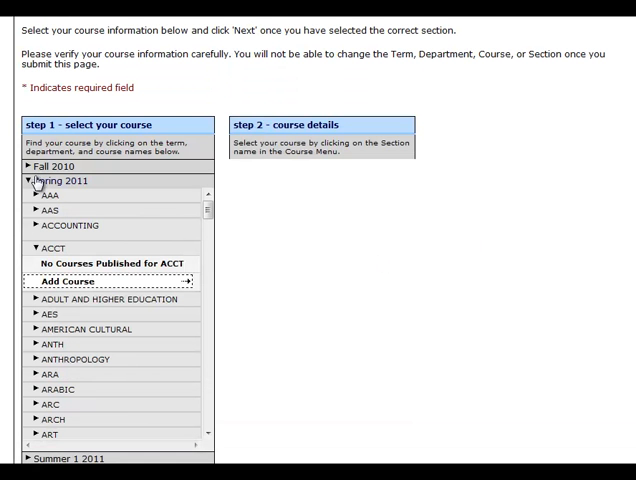
{"action": "left_click", "coordinate": [68, 281]}
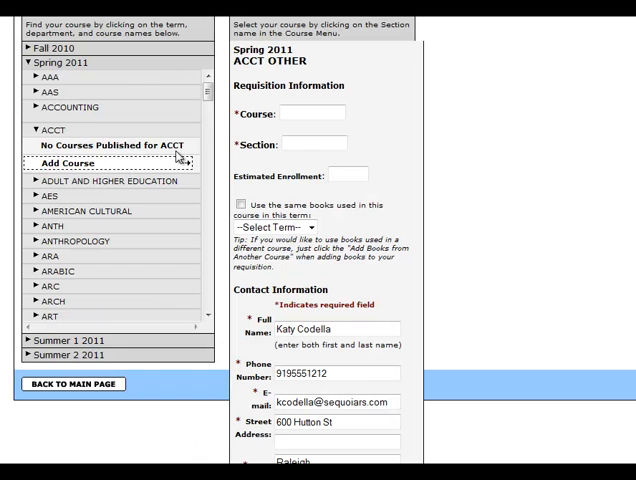
- Enter section 'a' and estimated enrollment 150, then continue to adding books
{"action": "type", "text": "a"}
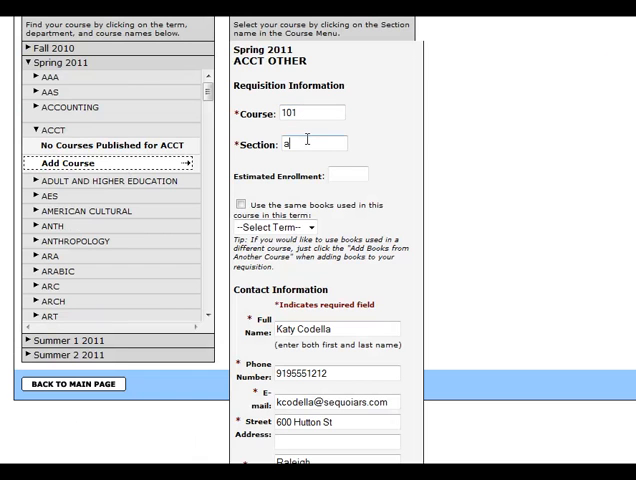
{"action": "type", "text": "150"}
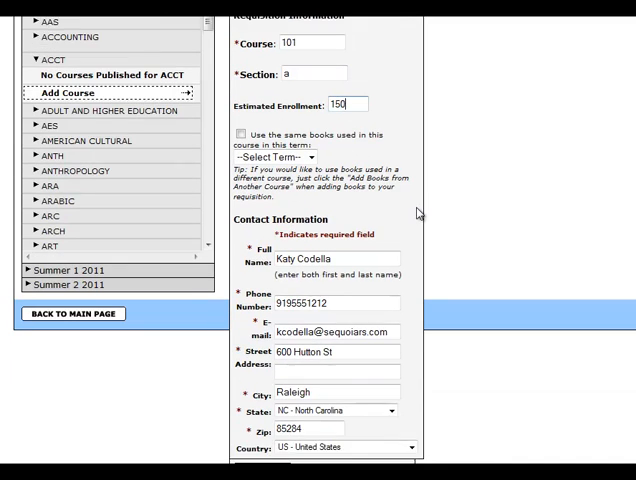
{"action": "scroll", "scroll_direction": "down", "scroll_amount": 3}
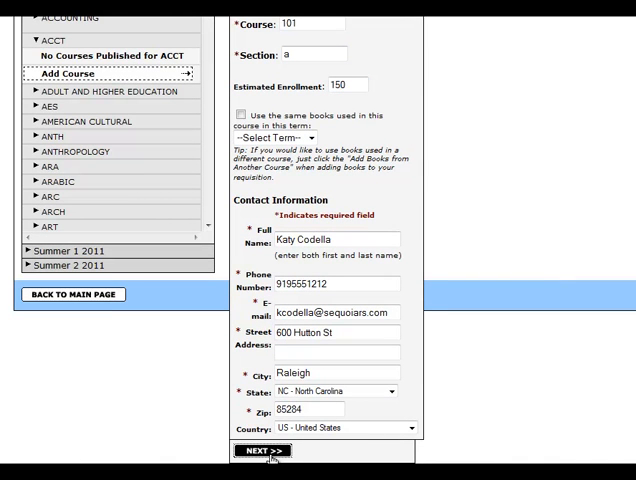
{"action": "left_click", "coordinate": [261, 450]}
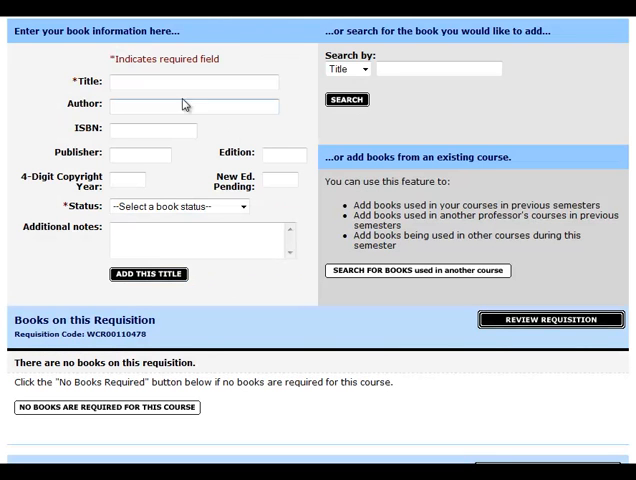
- Add 'Basics of Accounting' by Hope Shuler, ISBN 18561234, NC, 2010, as required
{"action": "type", "text": "Basics of Accounting"}
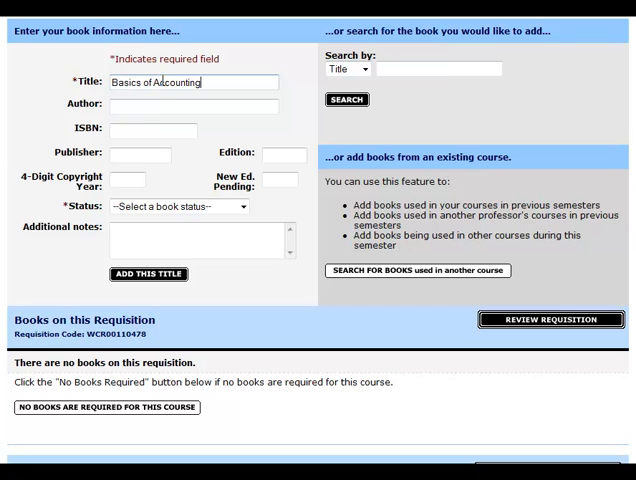
{"action": "type", "text": "Shuler, Hope"}
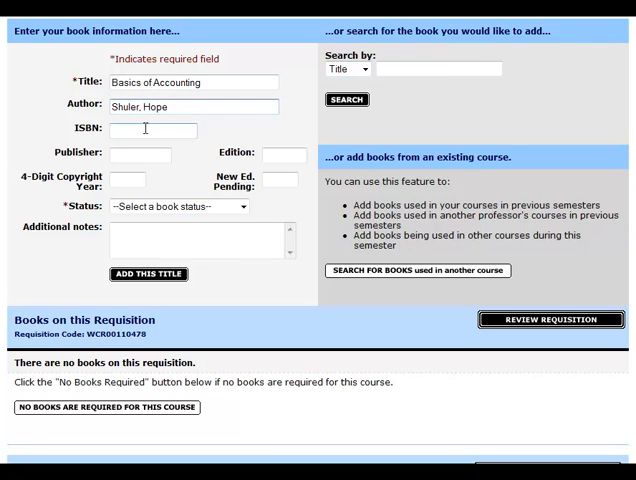
{"action": "type", "text": "1856123487956215"}
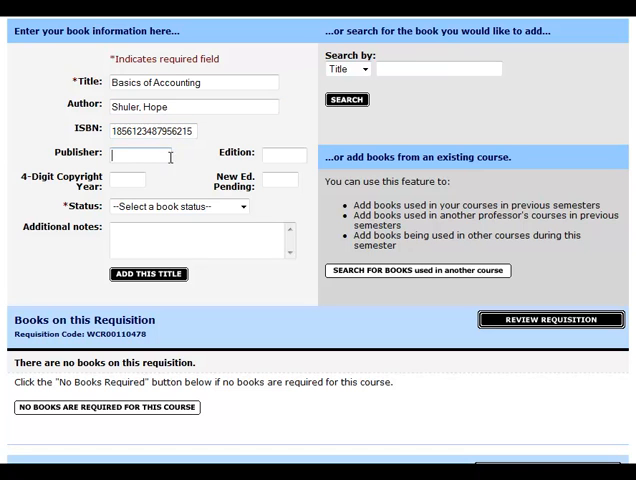
{"action": "type", "text": "NC Books"}
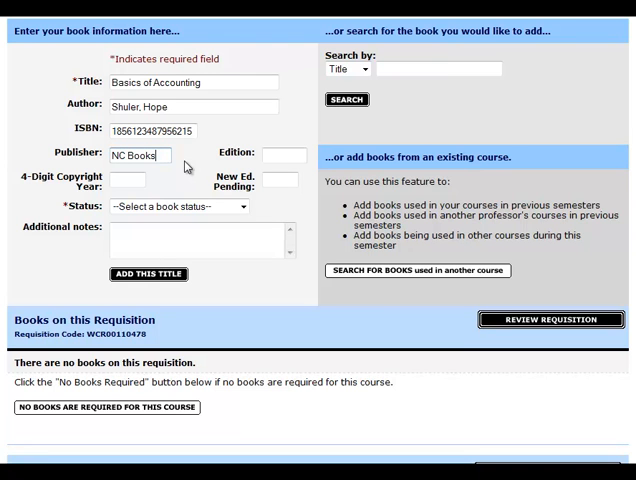
{"action": "type", "text": "2010"}
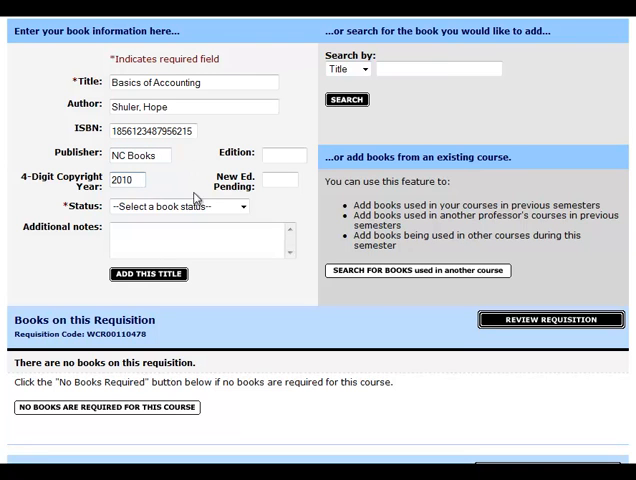
{"action": "left_click", "coordinate": [178, 206]}
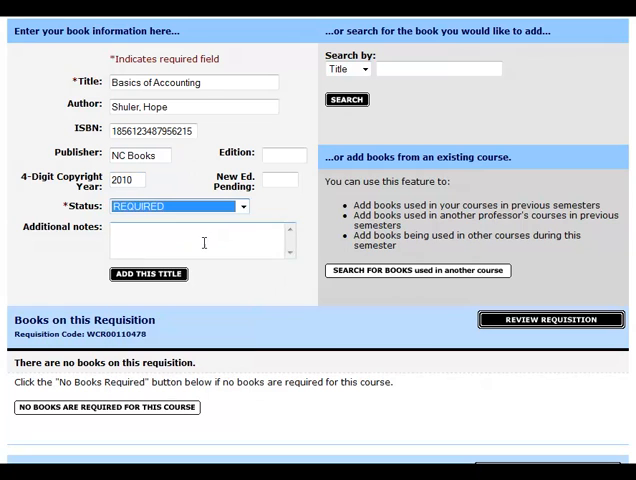
{"action": "left_click", "coordinate": [550, 319]}
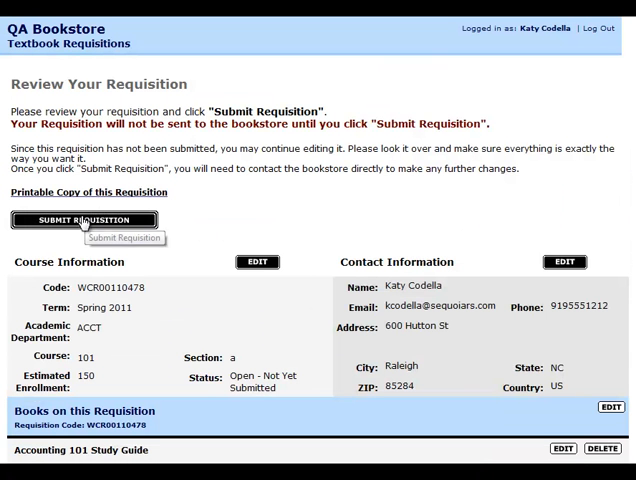
- Submit the ACCT 101 requisition from the review page
{"action": "left_click", "coordinate": [85, 219]}
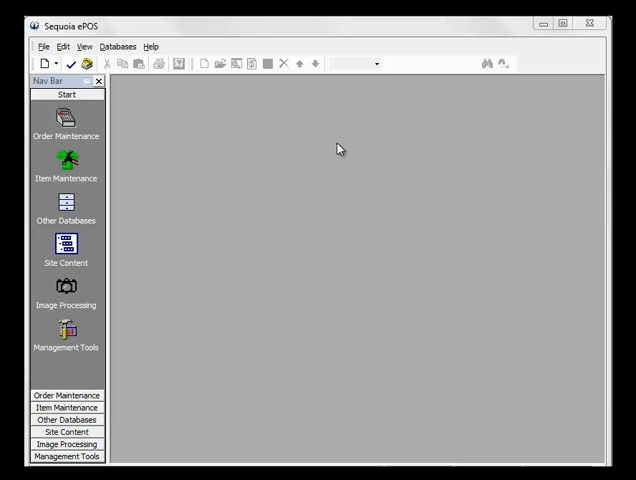
{"action": "mouse_move", "coordinate": [124, 323]}
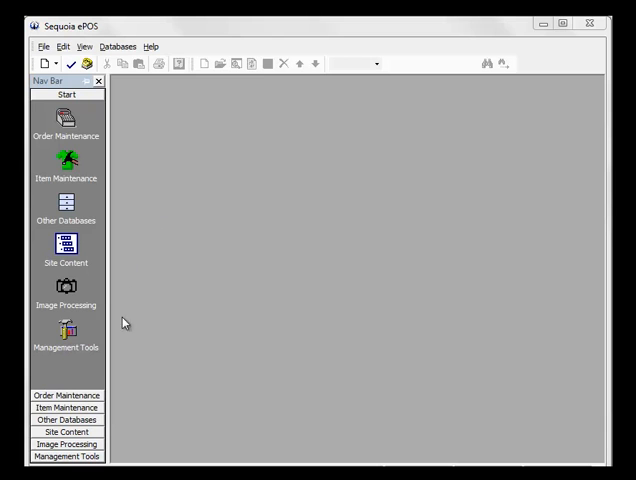
- Choose Display New Requisitions from Other Databases' Requisitions menu
{"action": "left_click", "coordinate": [65, 130]}
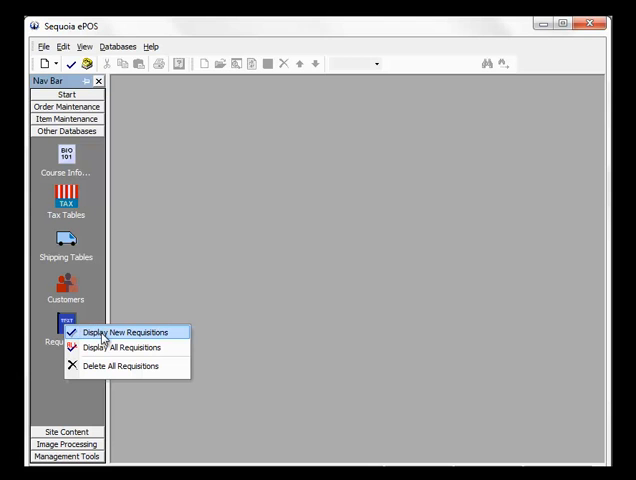
{"action": "left_click", "coordinate": [122, 331]}
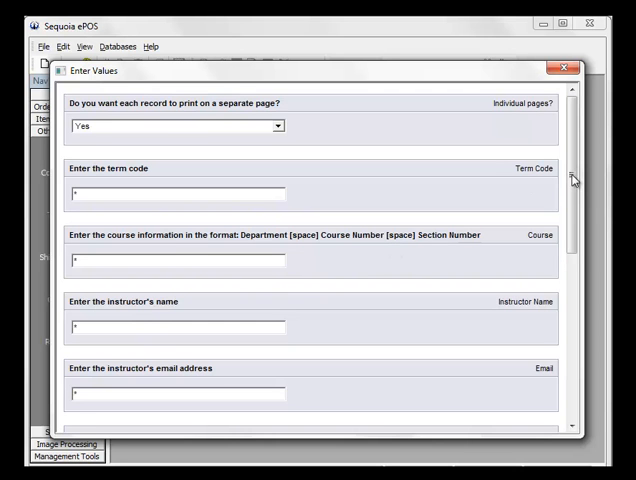
- Accept the wildcard defaults to preview the report showing WCR00110478 for ACCT 101
{"action": "scroll", "scroll_direction": "down", "scroll_amount": 3}
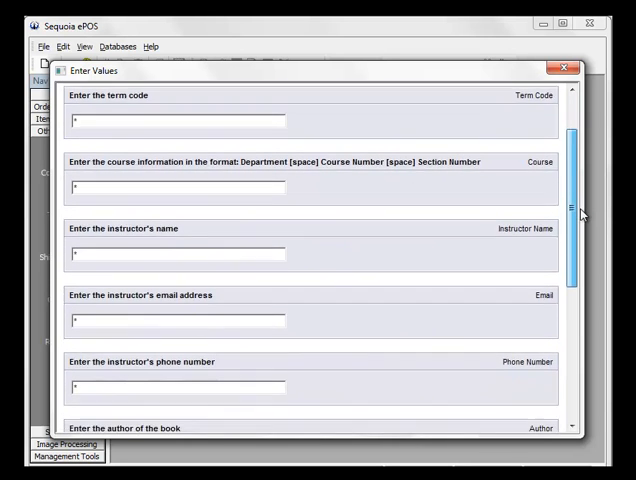
{"action": "scroll", "scroll_direction": "down", "scroll_amount": 3}
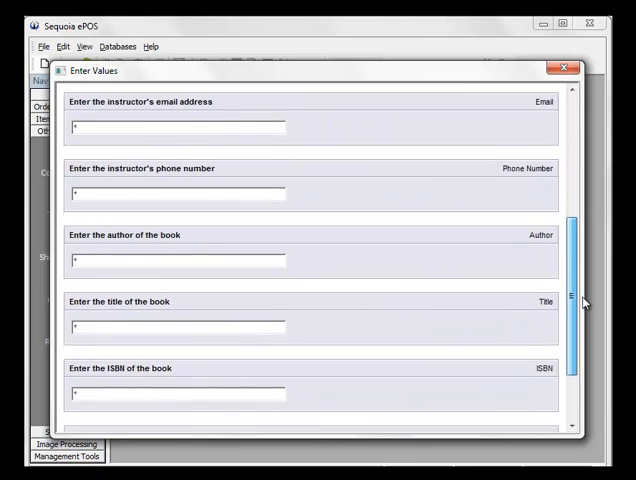
{"action": "scroll", "scroll_direction": "down", "scroll_amount": 3}
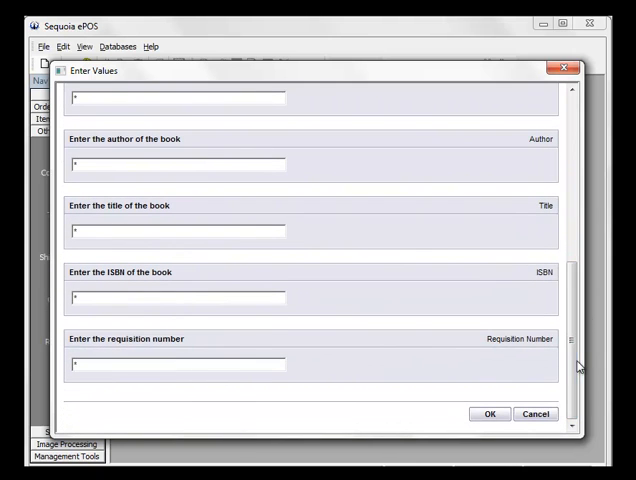
{"action": "left_click", "coordinate": [490, 414]}
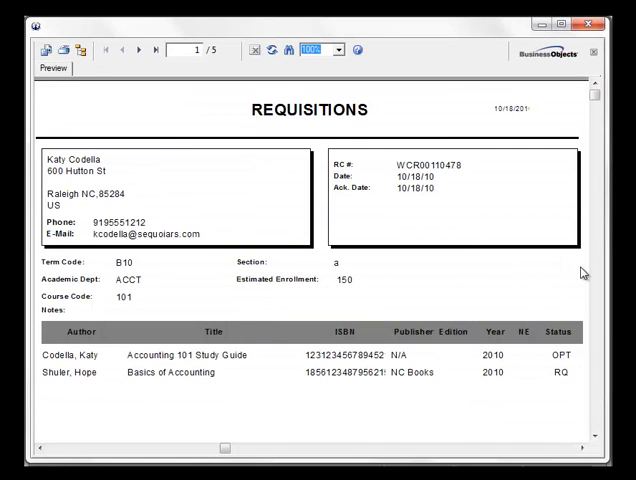